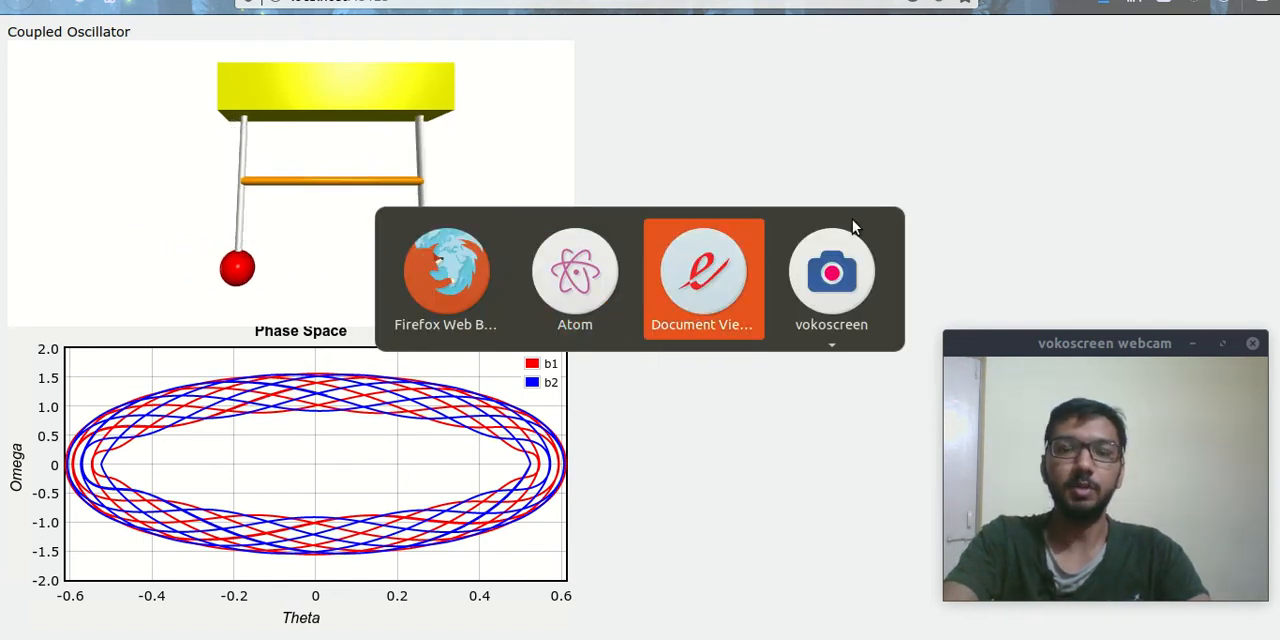
Step: Switch to the scanned derivation notes at Step 2 with the kinetic and potential energy expressions
{"action": "left_click", "coordinate": [702, 270]}
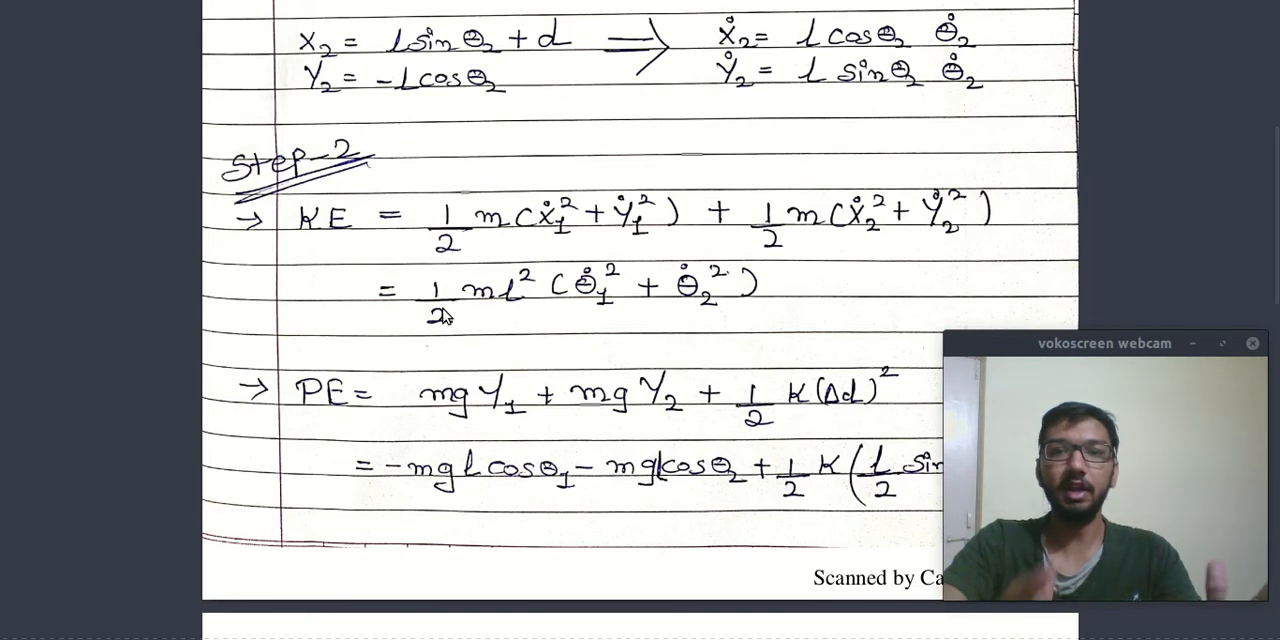
Step: Scroll the scanned notes down to the boxed angular-acceleration equations for both balls
{"action": "scroll", "scroll_direction": "down", "scroll_amount": 3}
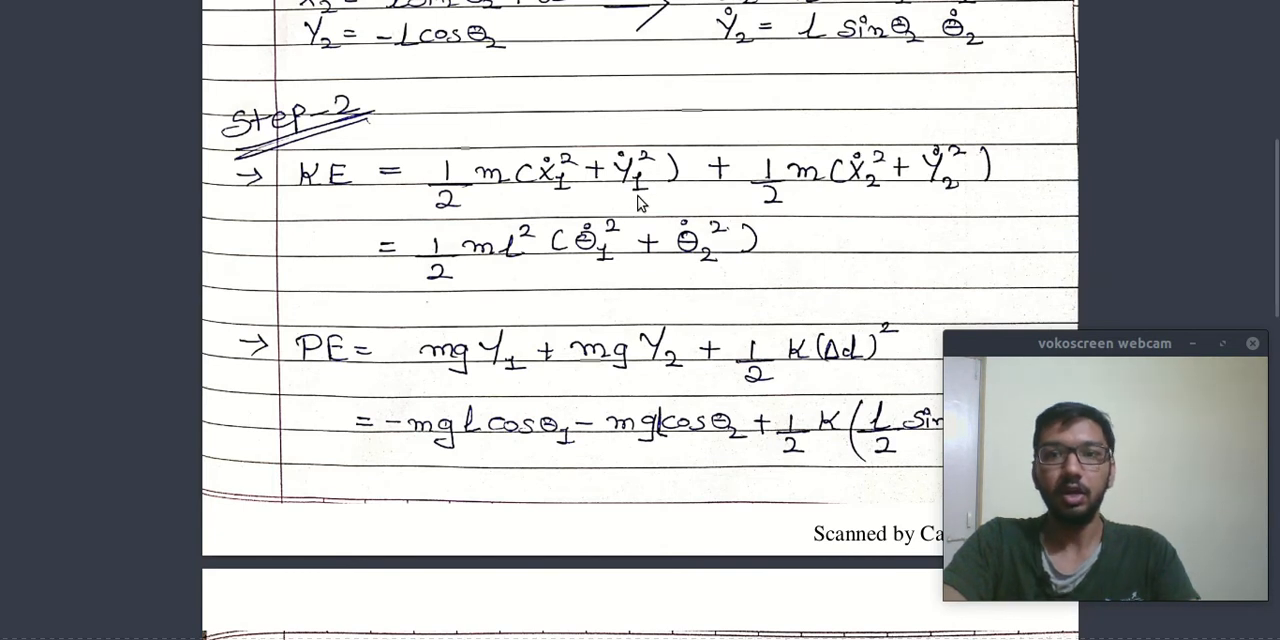
{"action": "scroll", "scroll_direction": "down", "scroll_amount": 3}
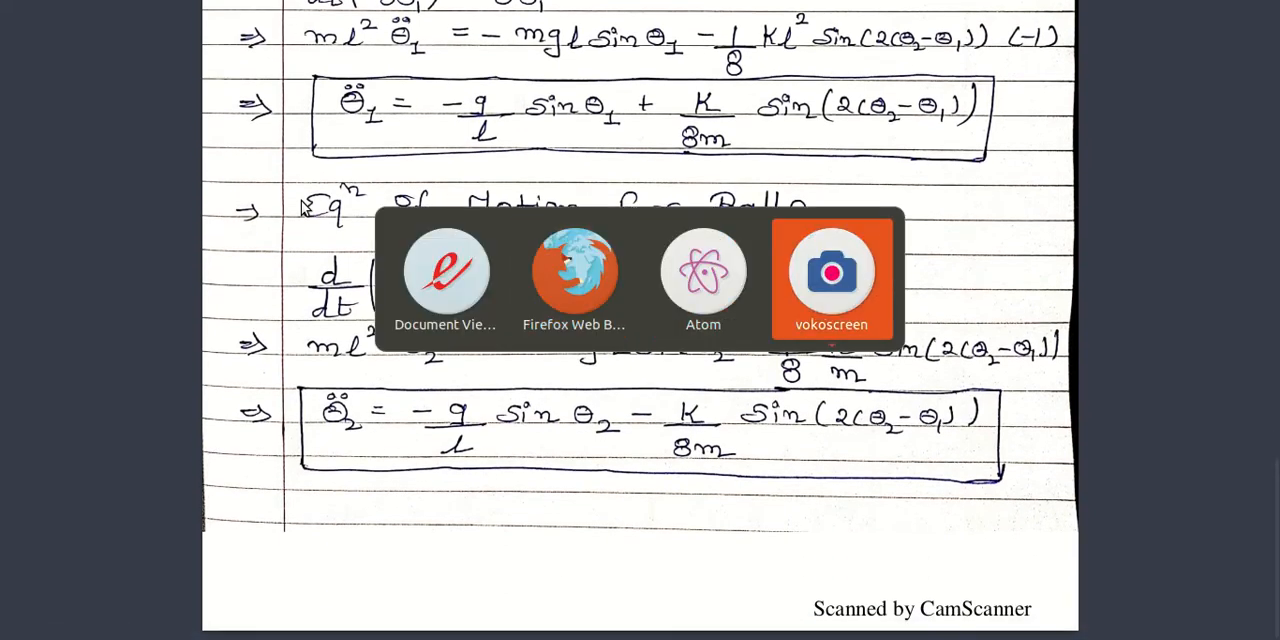
Step: Switch from the notes to the Coupled_pendulums script in Atom via the app switcher
{"action": "left_click", "coordinate": [832, 272]}
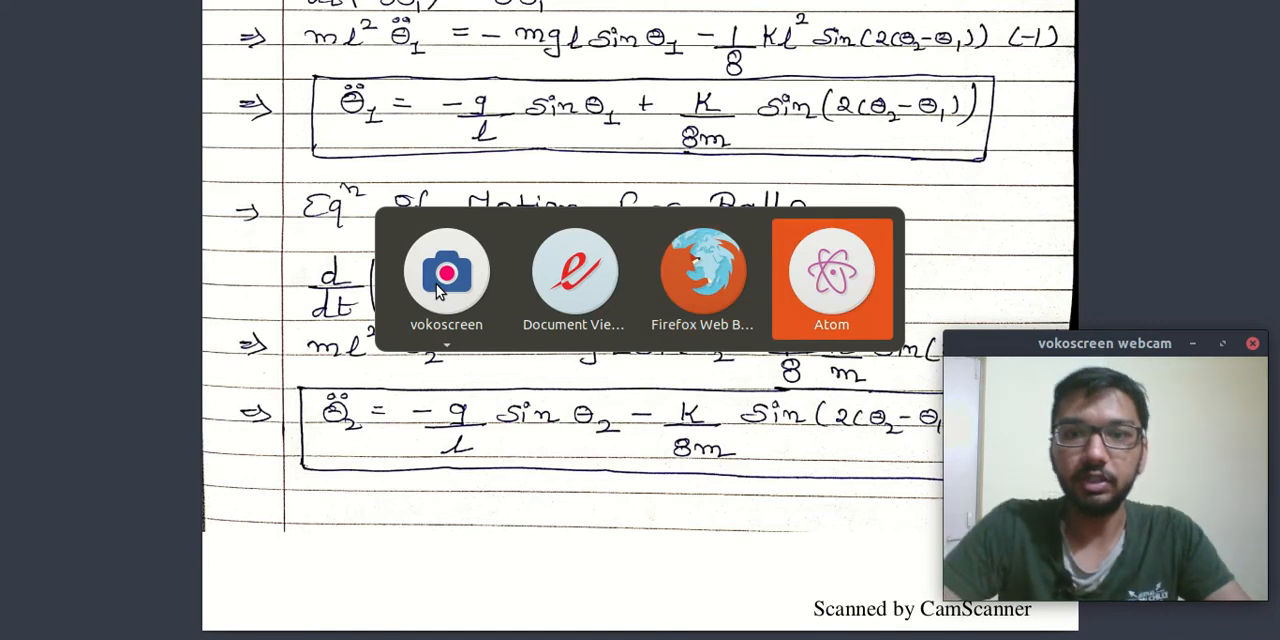
{"action": "left_click", "coordinate": [832, 270]}
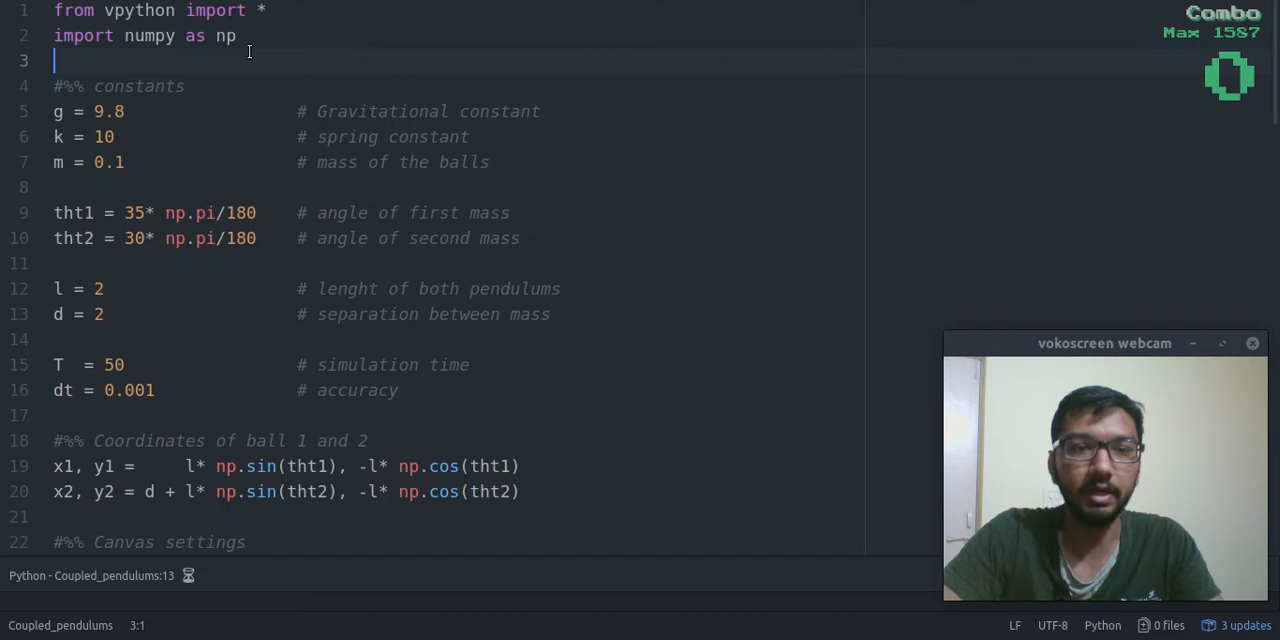
{"action": "scroll", "scroll_direction": "down", "scroll_amount": 3}
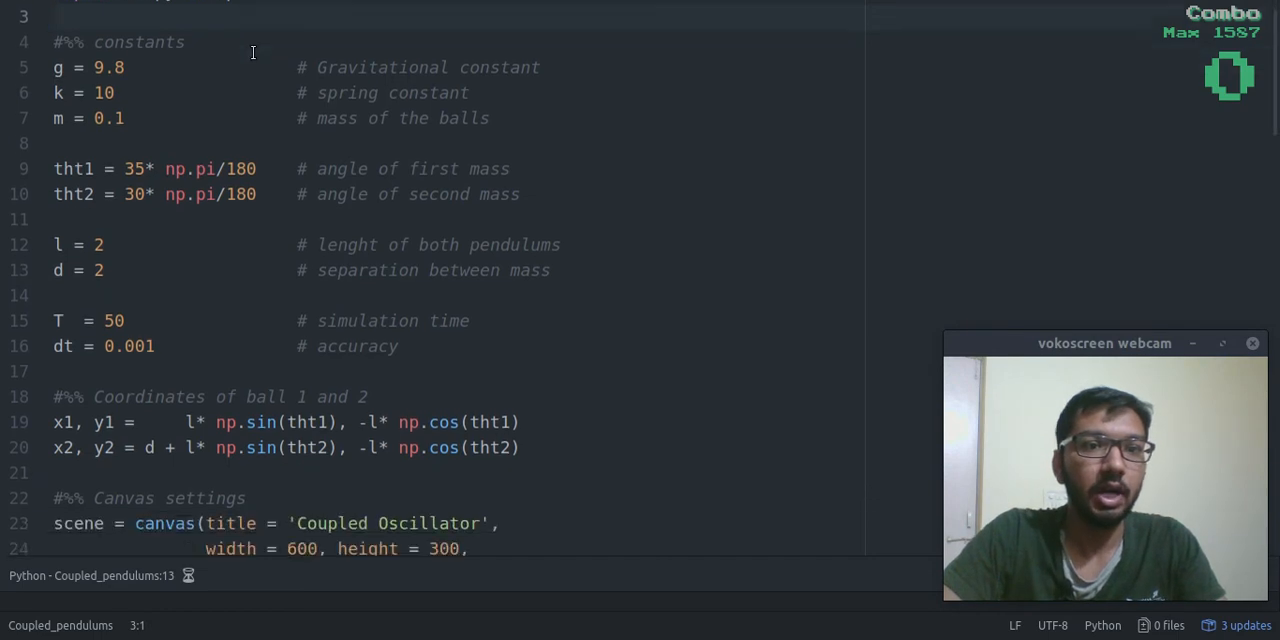
{"action": "scroll", "scroll_direction": "up", "scroll_amount": 3}
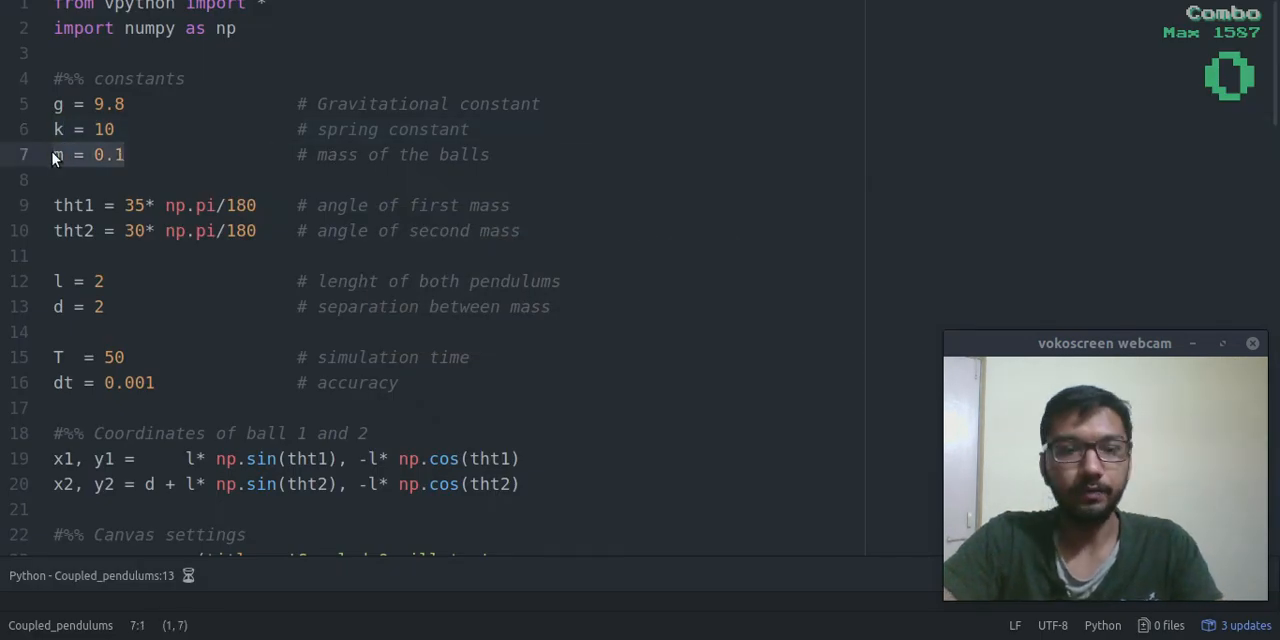
{"action": "left_click", "coordinate": [90, 180]}
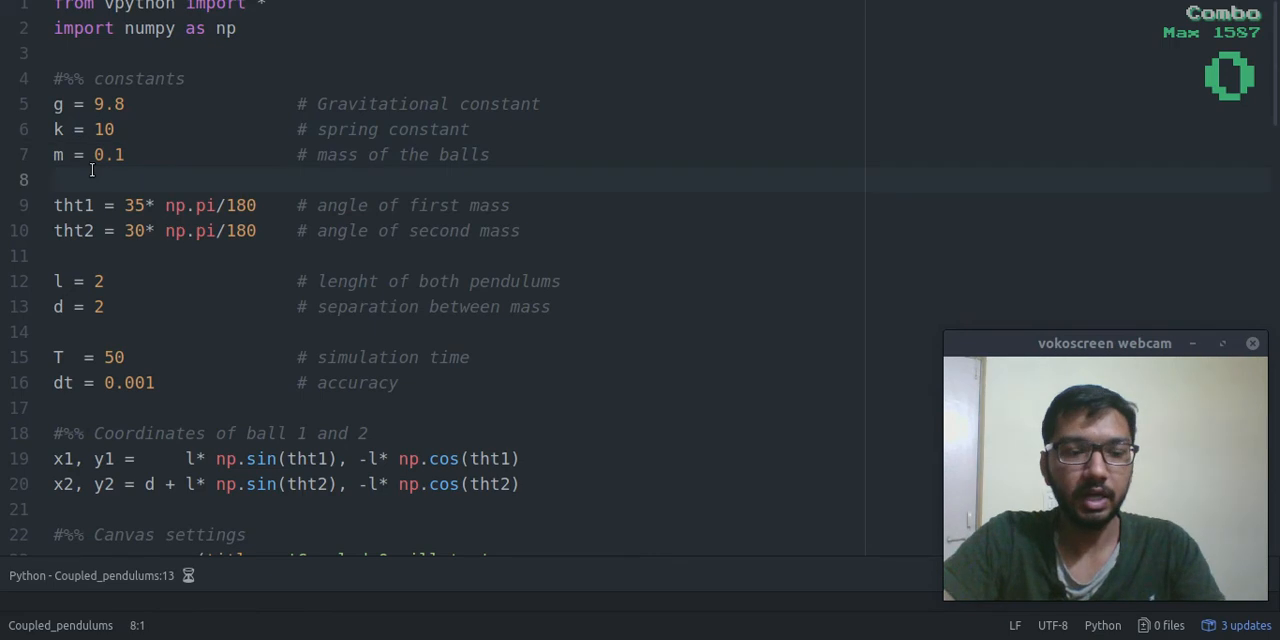
{"action": "mouse_move", "coordinate": [556, 368]}
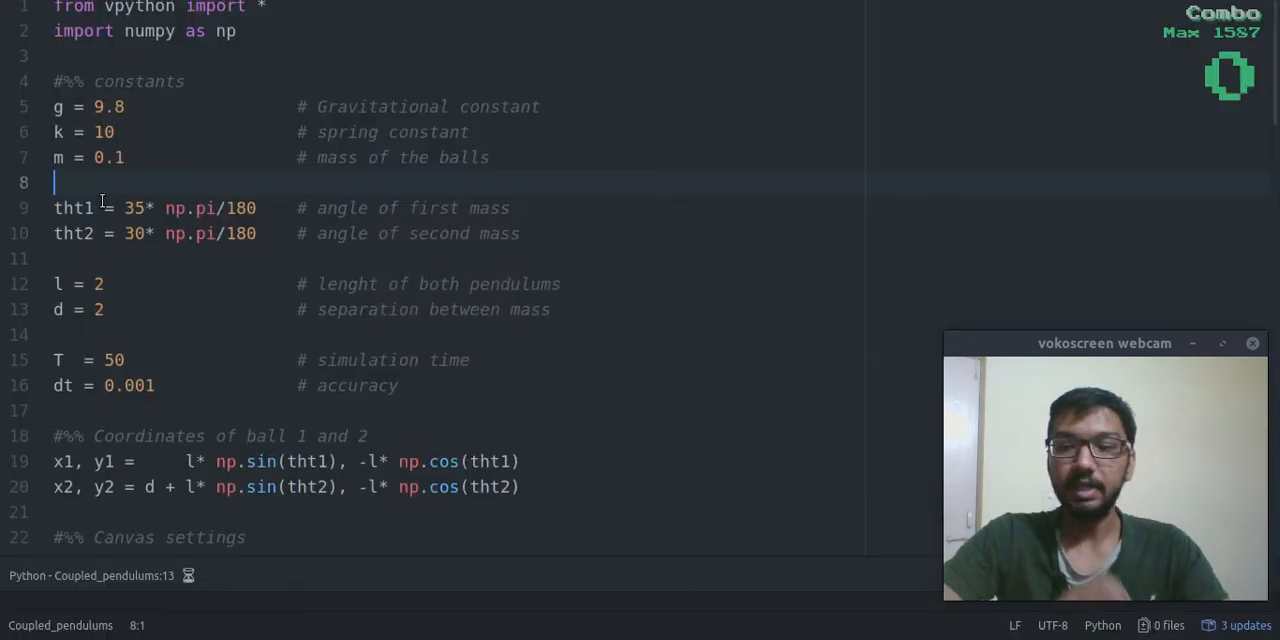
{"action": "left_click", "coordinate": [88, 208]}
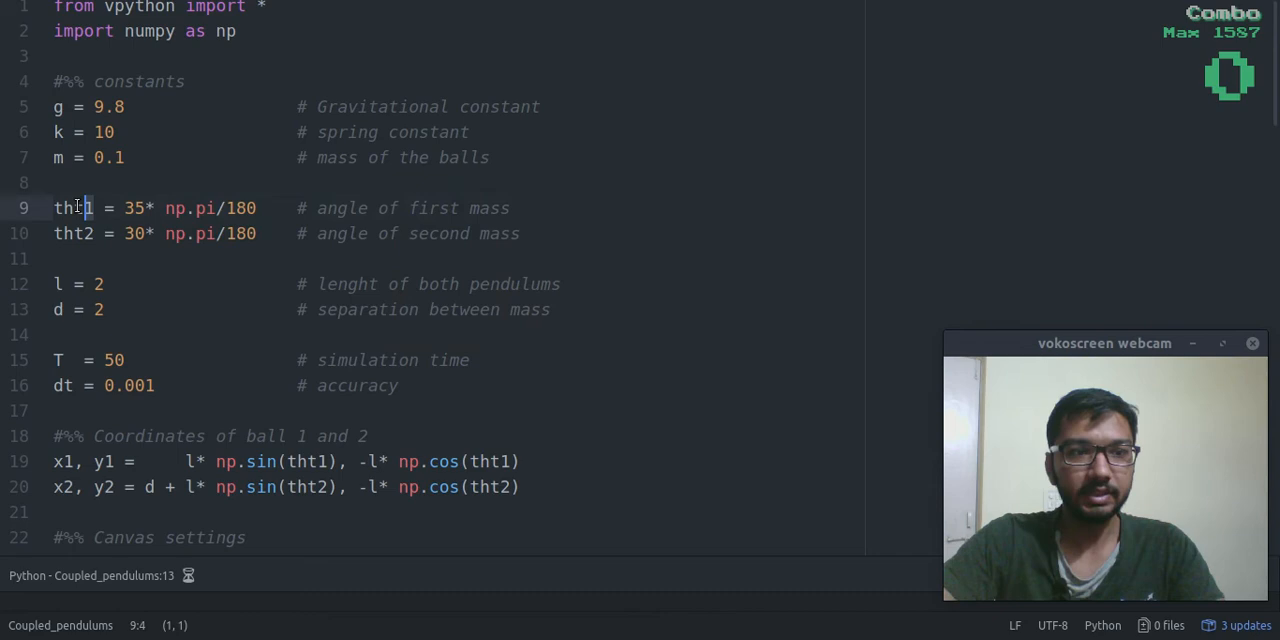
{"action": "left_click", "coordinate": [150, 232]}
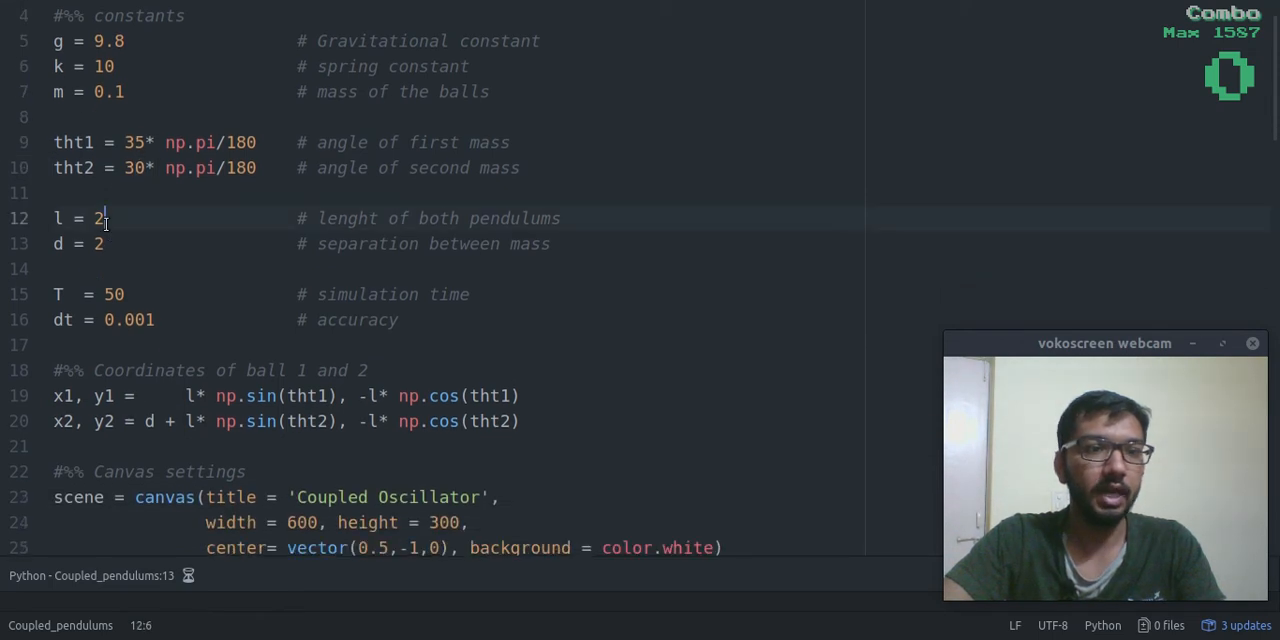
{"action": "scroll", "scroll_direction": "down", "scroll_amount": 3}
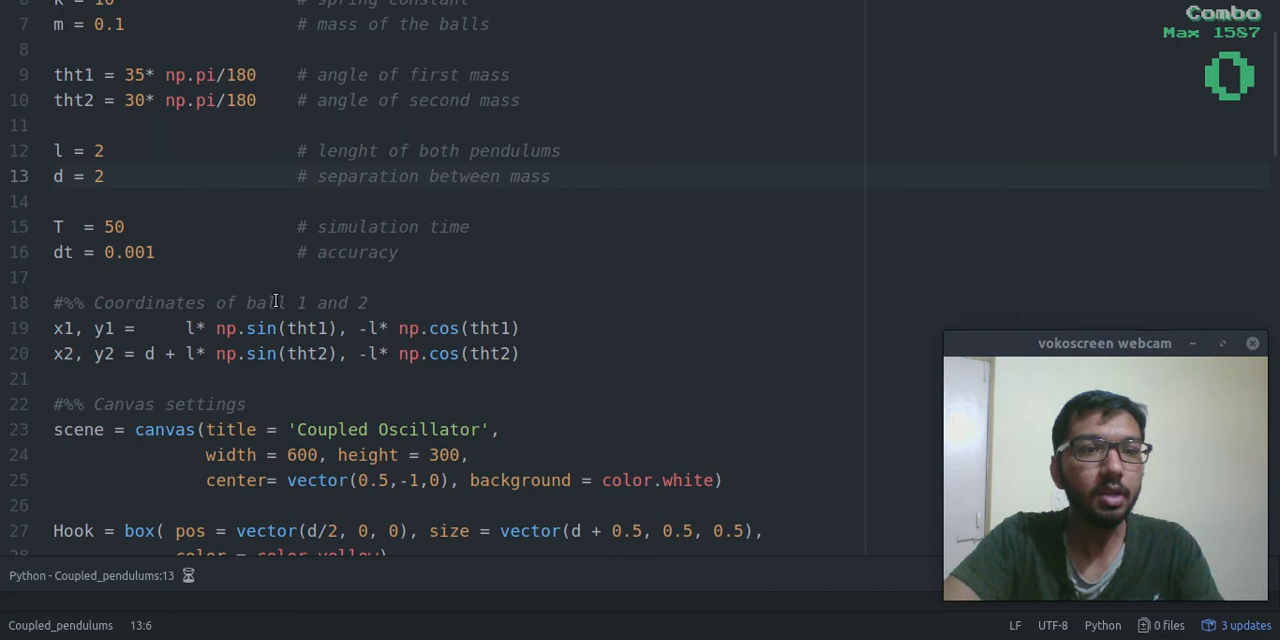
{"action": "left_click", "coordinate": [60, 226]}
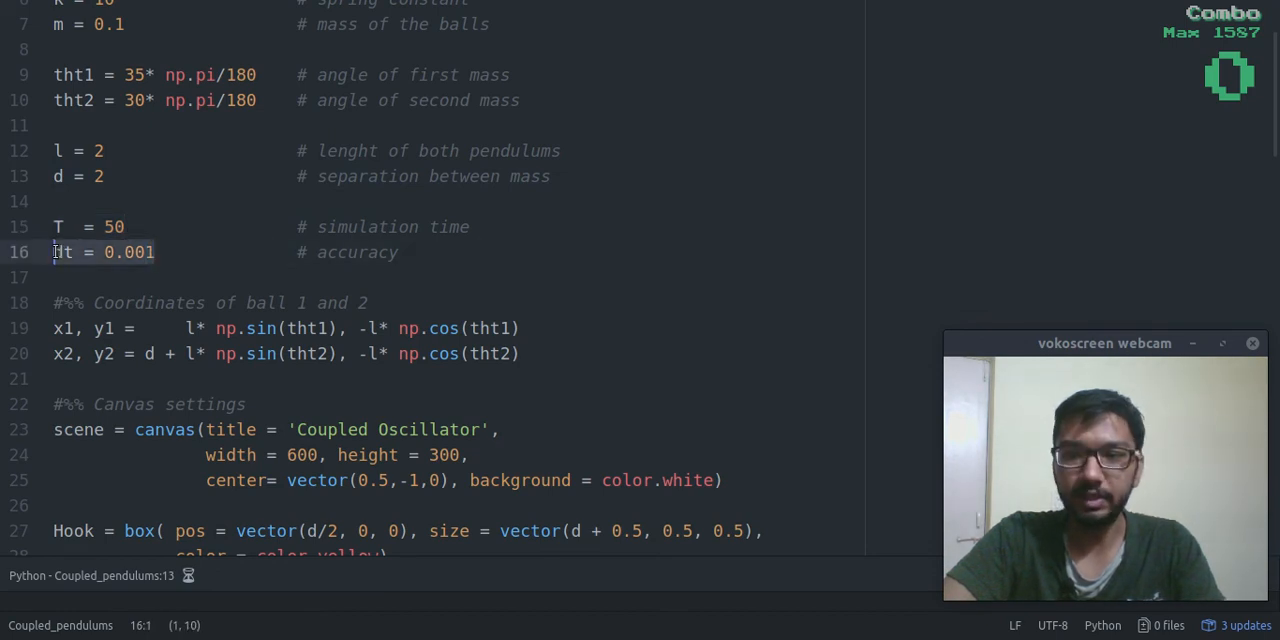
{"action": "scroll", "scroll_direction": "down", "scroll_amount": 3}
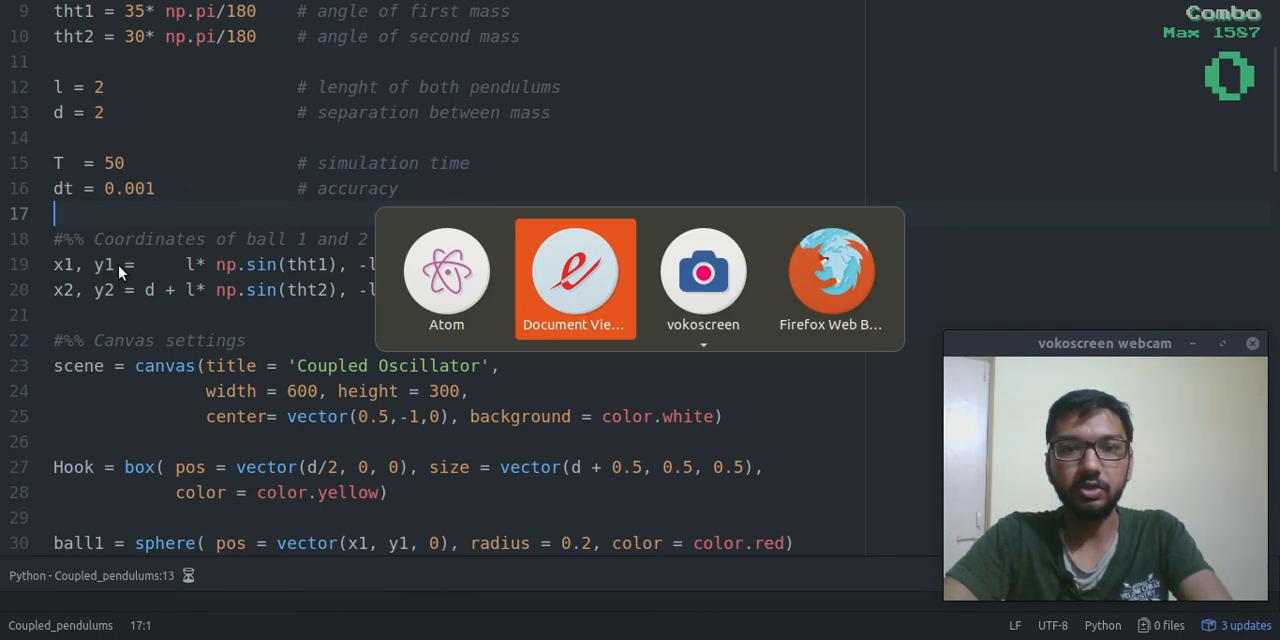
Step: Scroll past the second ball, rods and spring canvas object definitions
{"action": "left_click", "coordinate": [572, 270]}
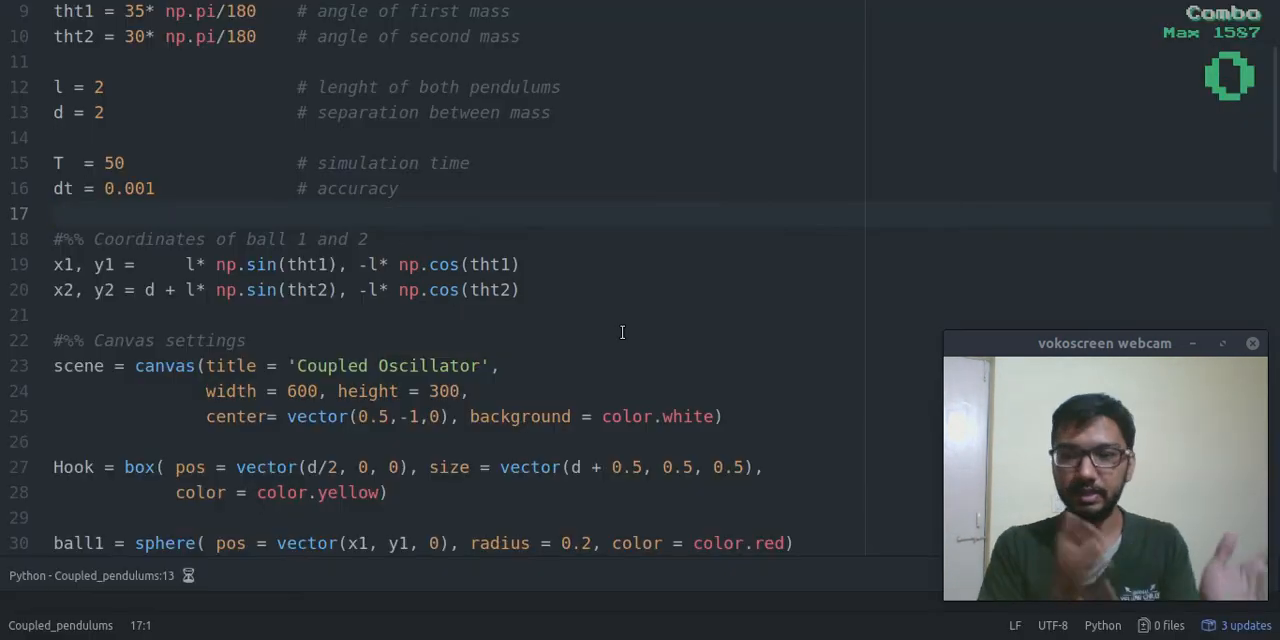
{"action": "scroll", "scroll_direction": "down", "scroll_amount": 3}
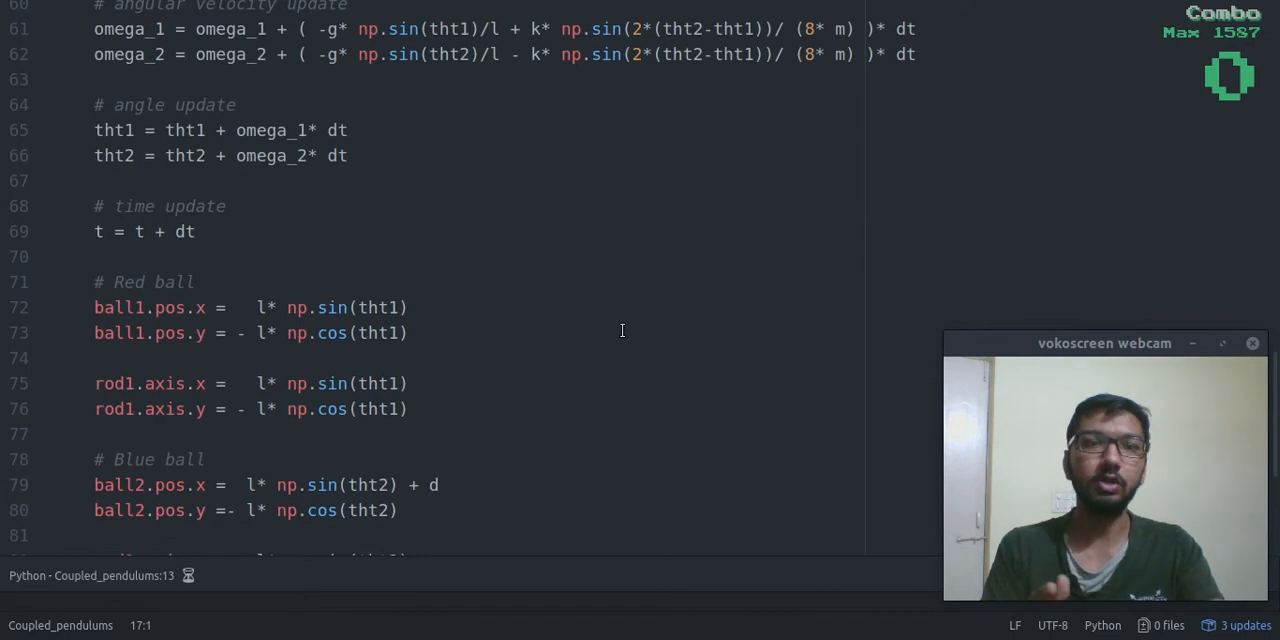
{"action": "scroll", "scroll_direction": "up", "scroll_amount": 3}
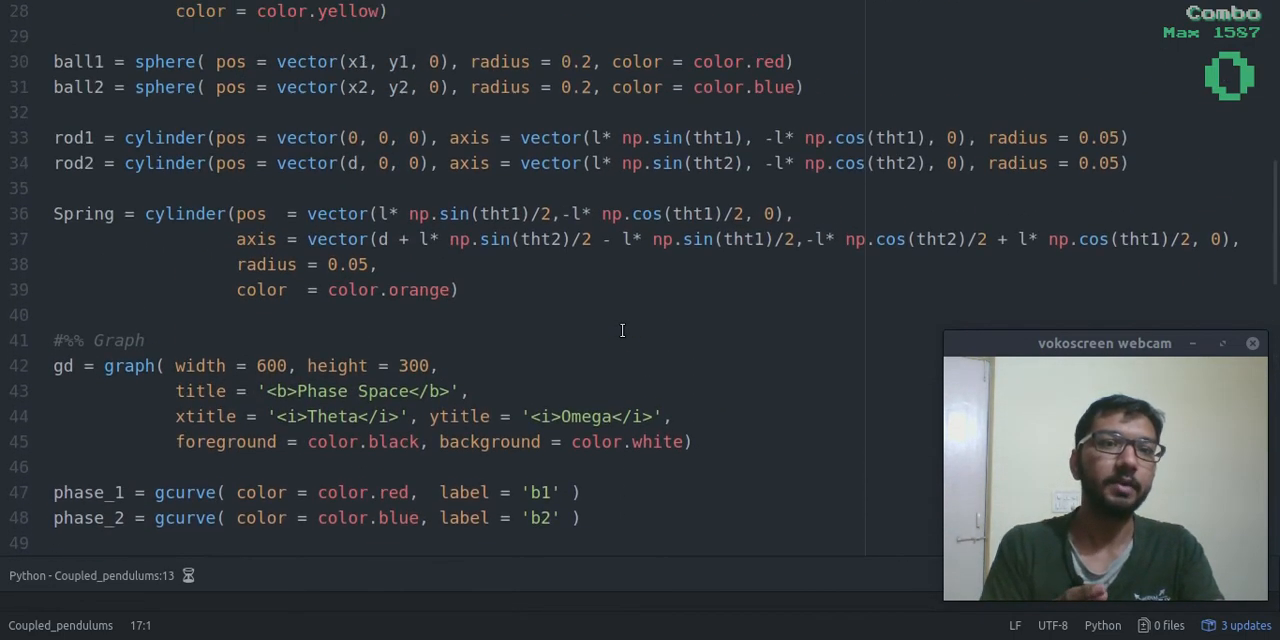
{"action": "scroll", "scroll_direction": "up", "scroll_amount": 3}
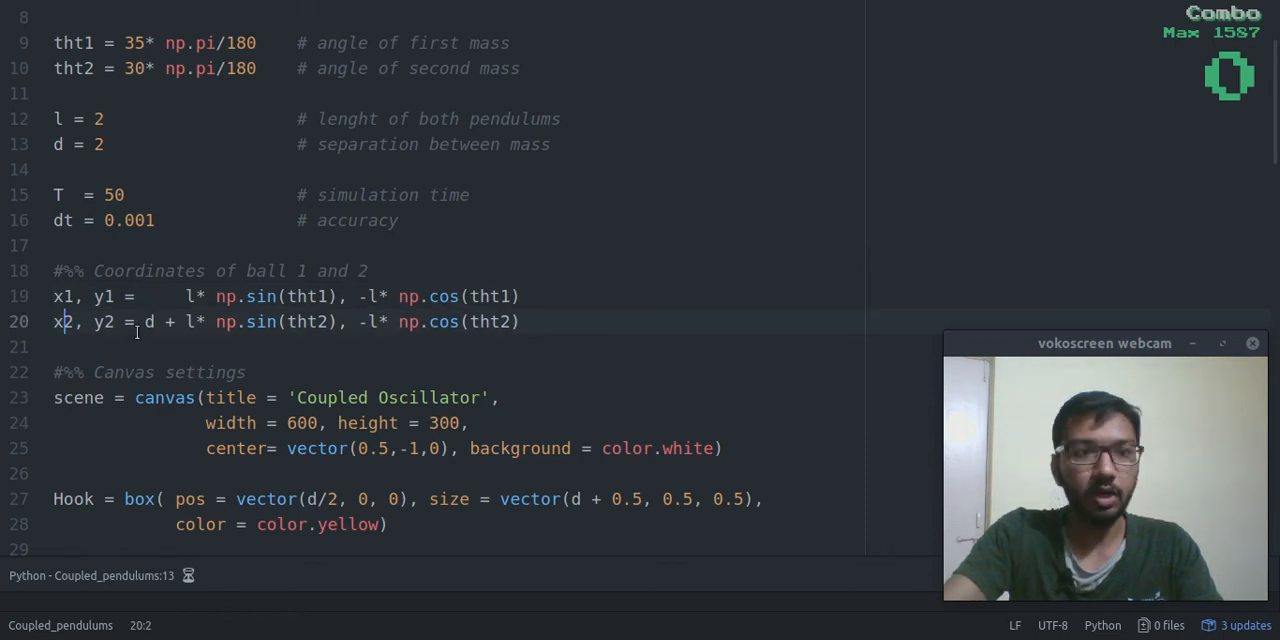
{"action": "scroll", "scroll_direction": "down", "scroll_amount": 3}
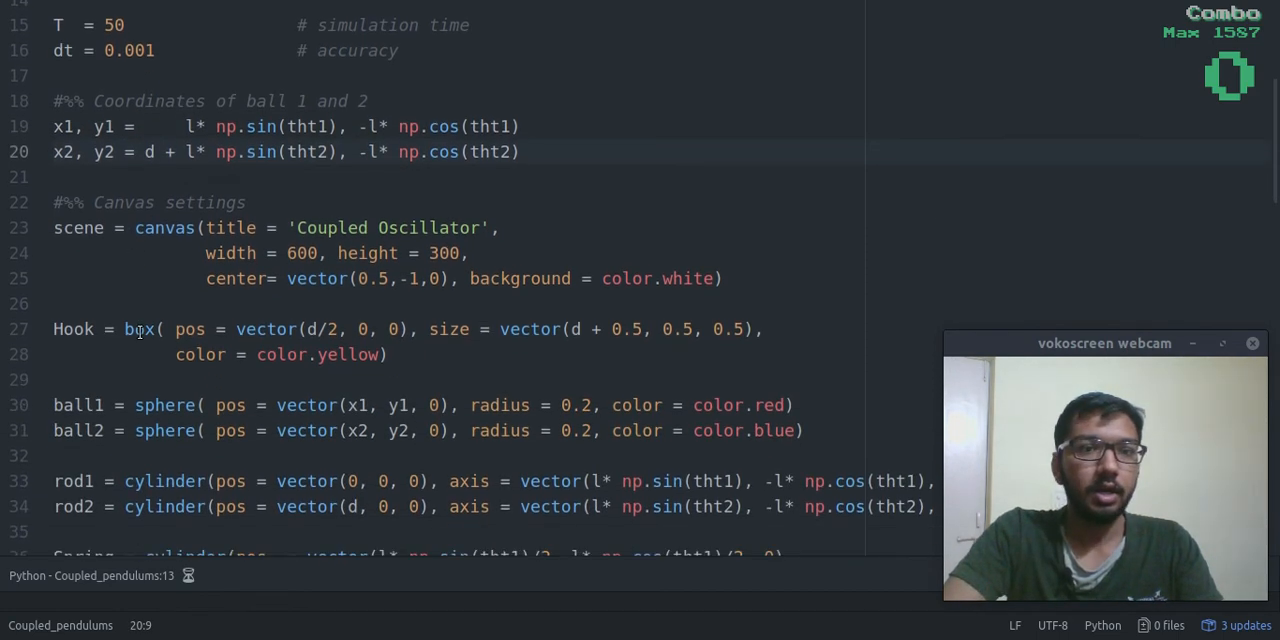
{"action": "scroll", "scroll_direction": "down", "scroll_amount": 3}
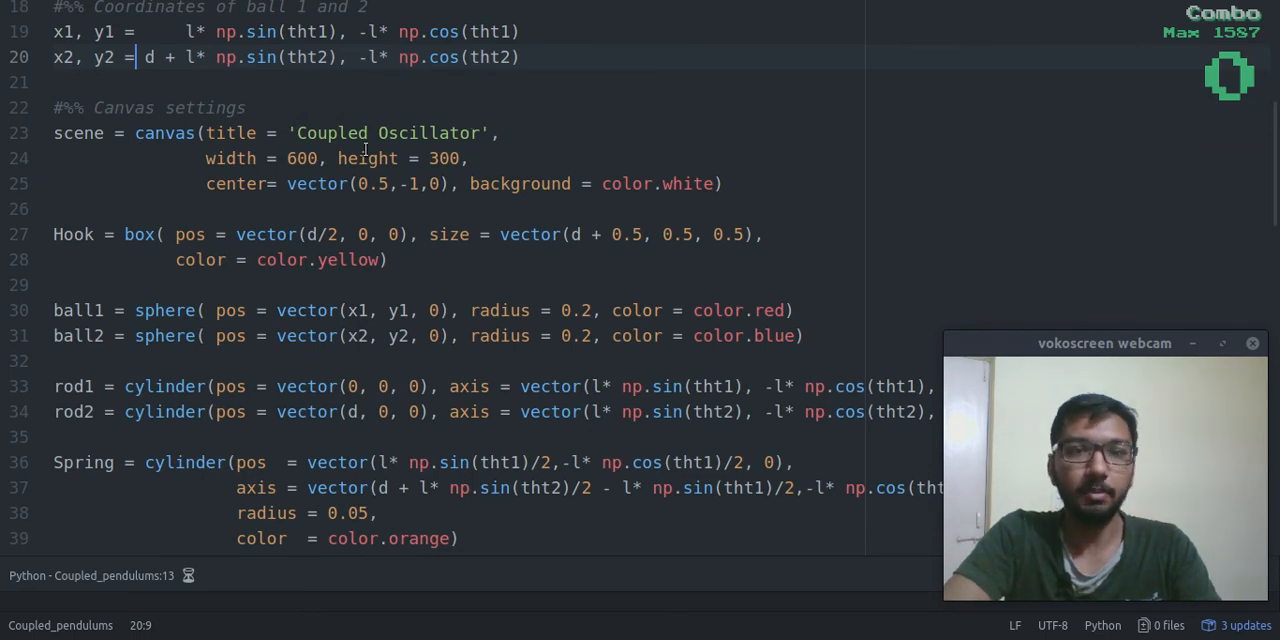
{"action": "scroll", "scroll_direction": "down", "scroll_amount": 3}
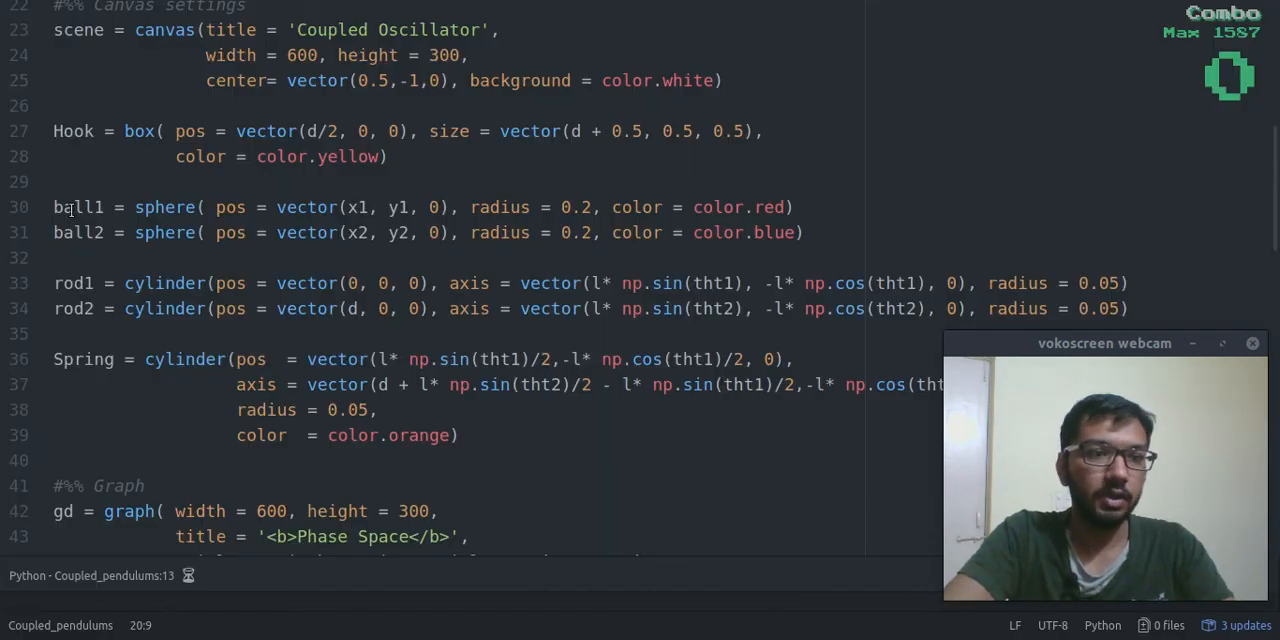
Step: Scroll to the phase-space graph setup with its two curves, reaching the solver section
{"action": "left_click", "coordinate": [60, 256]}
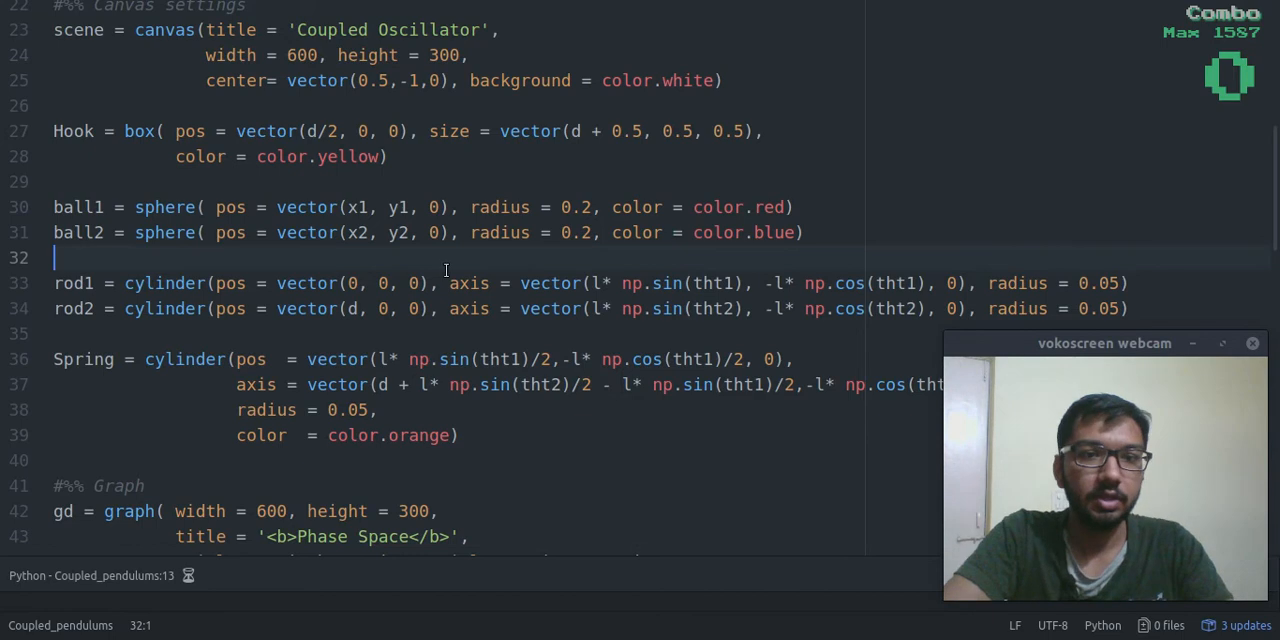
{"action": "scroll", "scroll_direction": "down", "scroll_amount": 3}
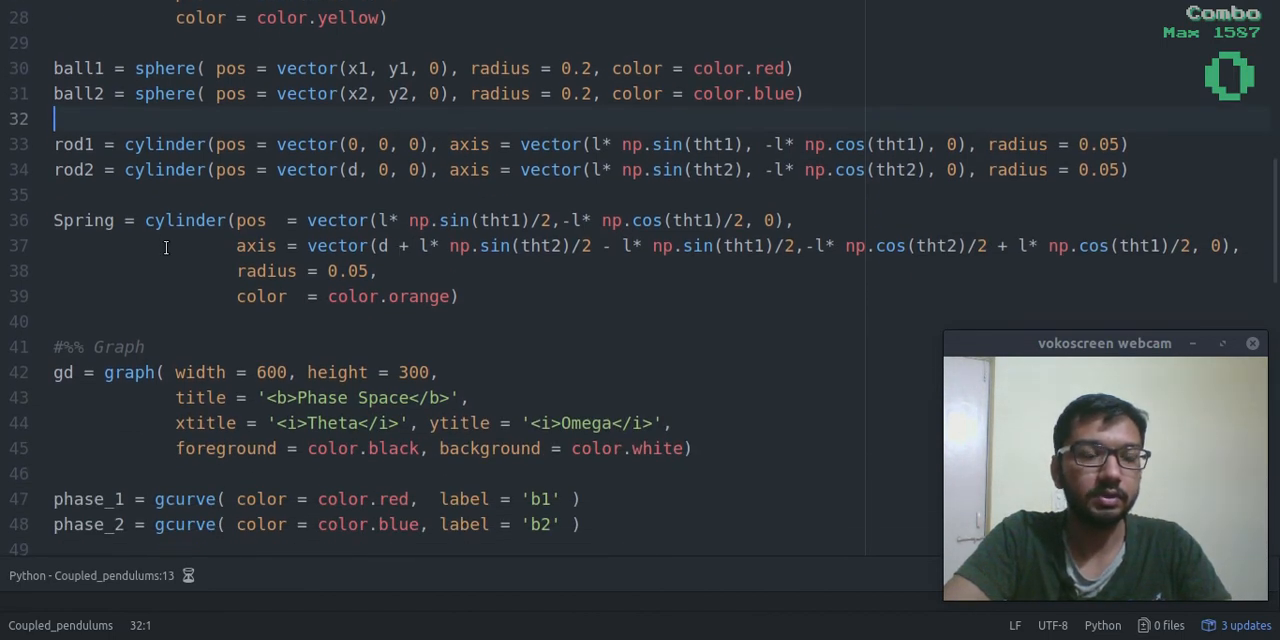
{"action": "scroll", "scroll_direction": "down", "scroll_amount": 3}
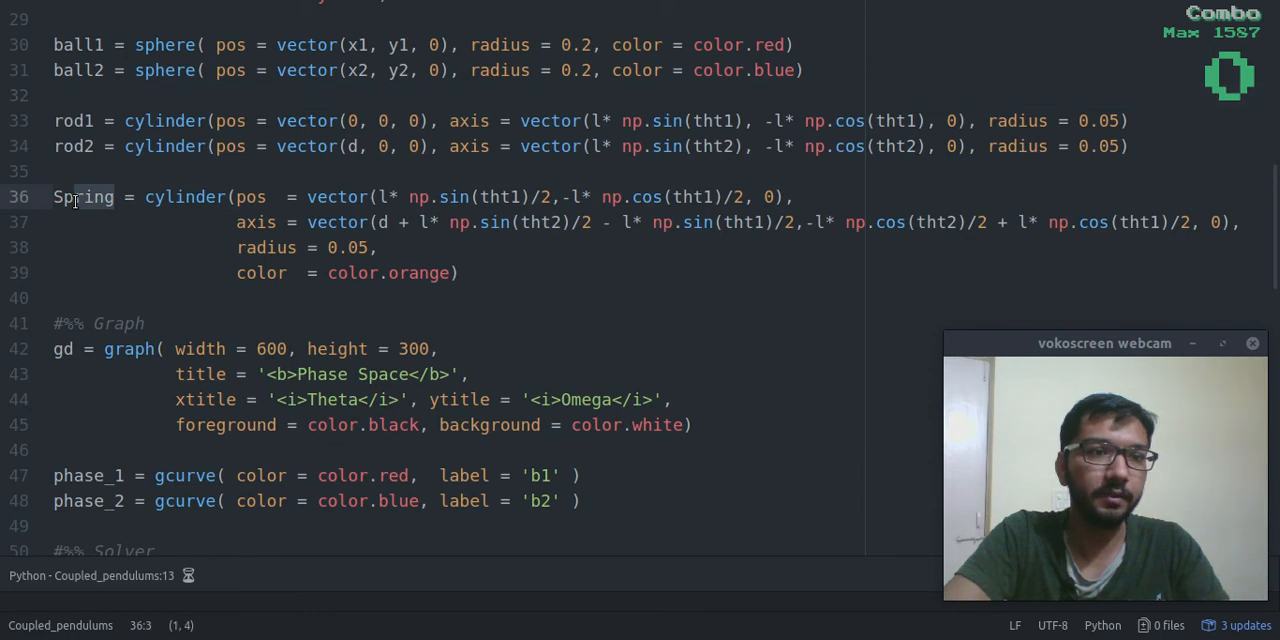
{"action": "scroll", "scroll_direction": "down", "scroll_amount": 3}
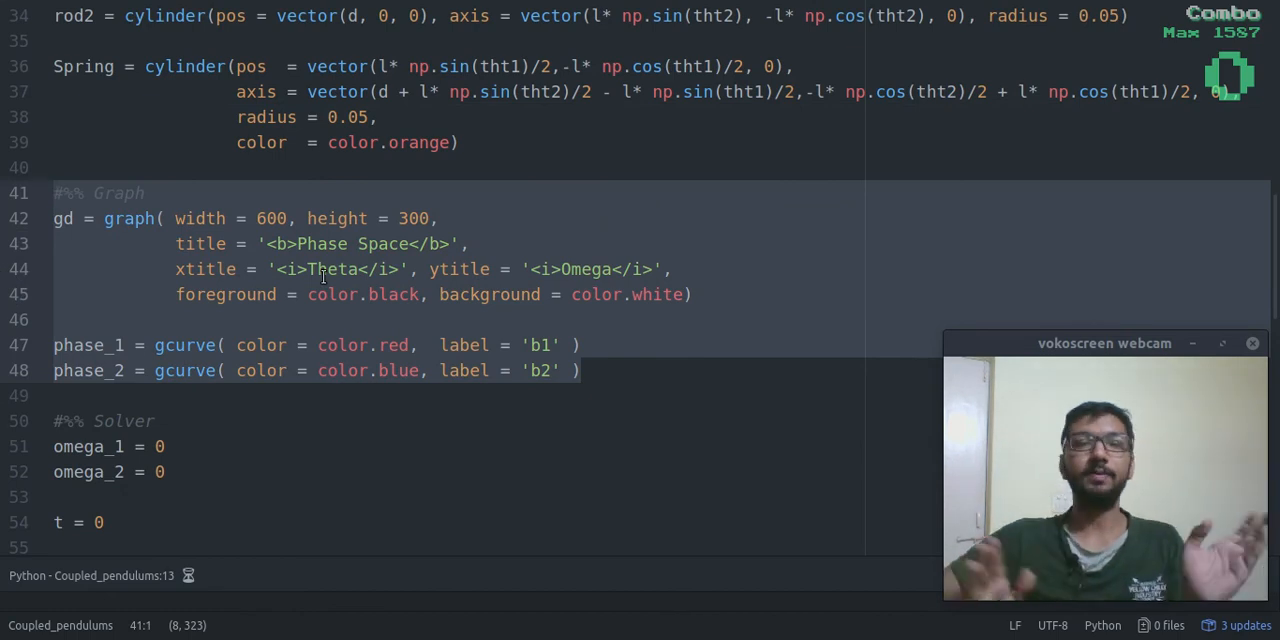
{"action": "scroll", "scroll_direction": "down", "scroll_amount": 3}
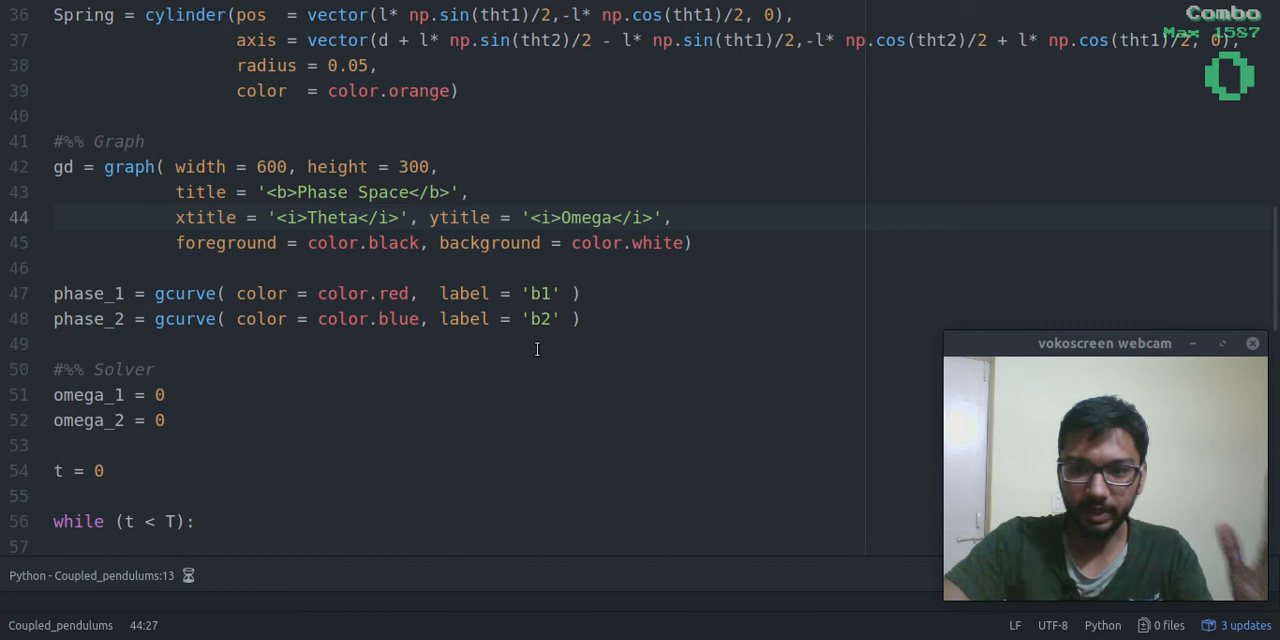
{"action": "left_click", "coordinate": [608, 344]}
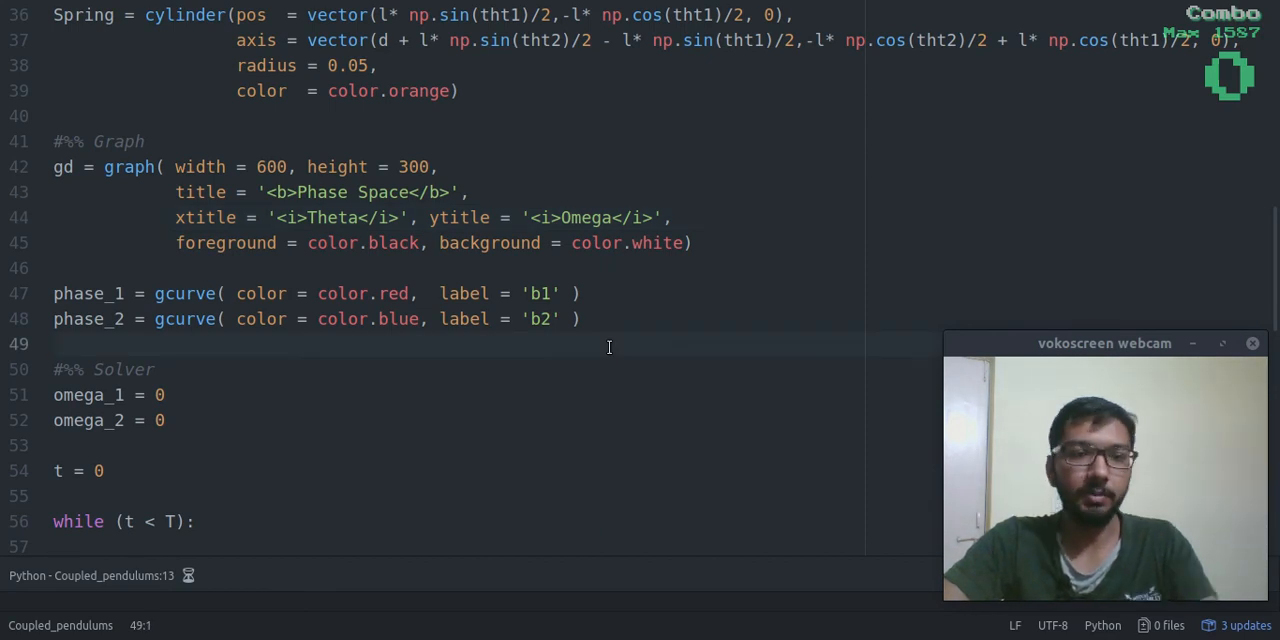
Step: Scroll down to the while loop and its angular velocity update equations (lines 61–62)
{"action": "scroll", "scroll_direction": "down", "scroll_amount": 3}
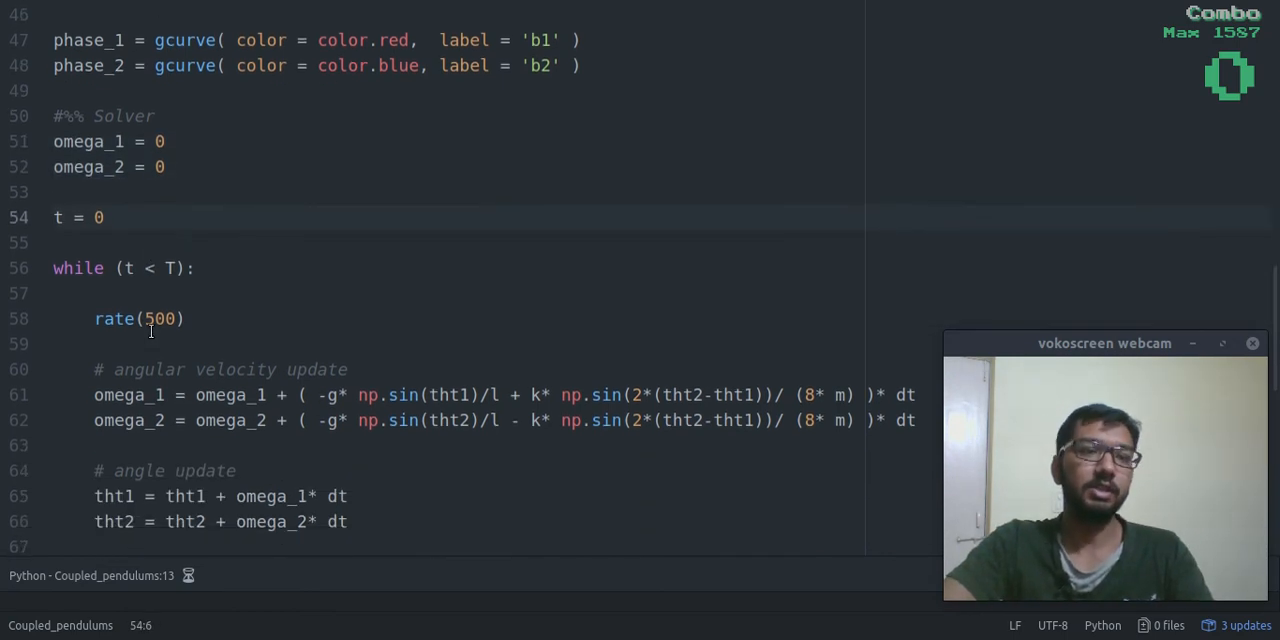
{"action": "scroll", "scroll_direction": "down", "scroll_amount": 3}
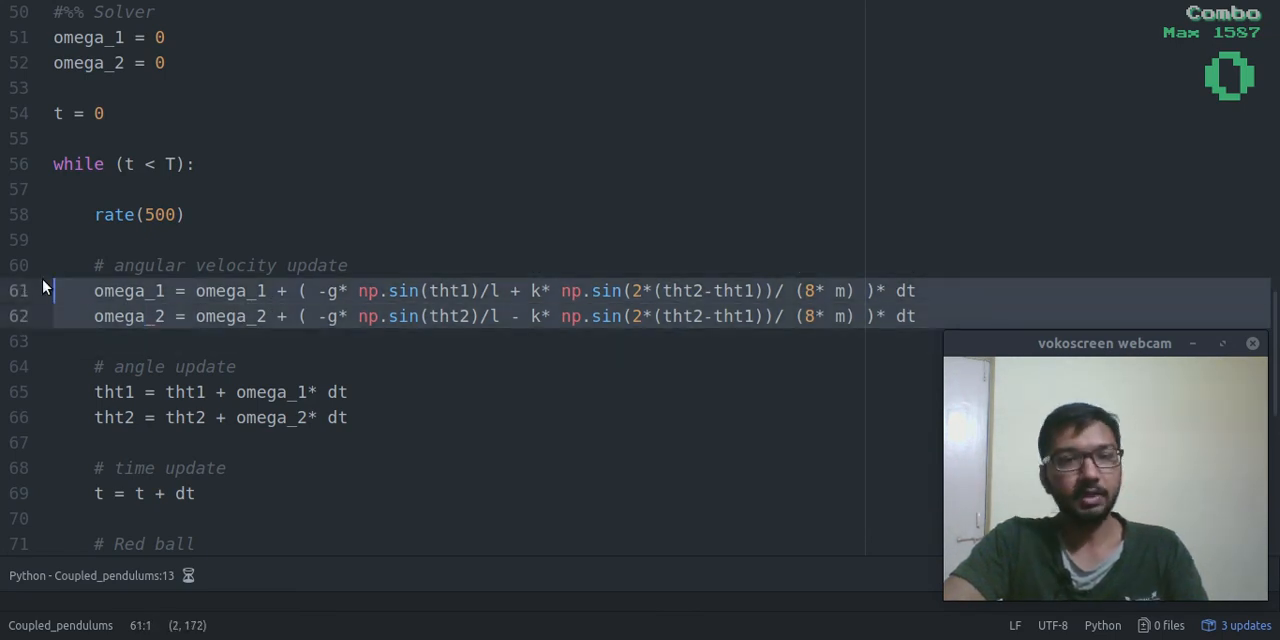
{"action": "scroll", "scroll_direction": "down", "scroll_amount": 3}
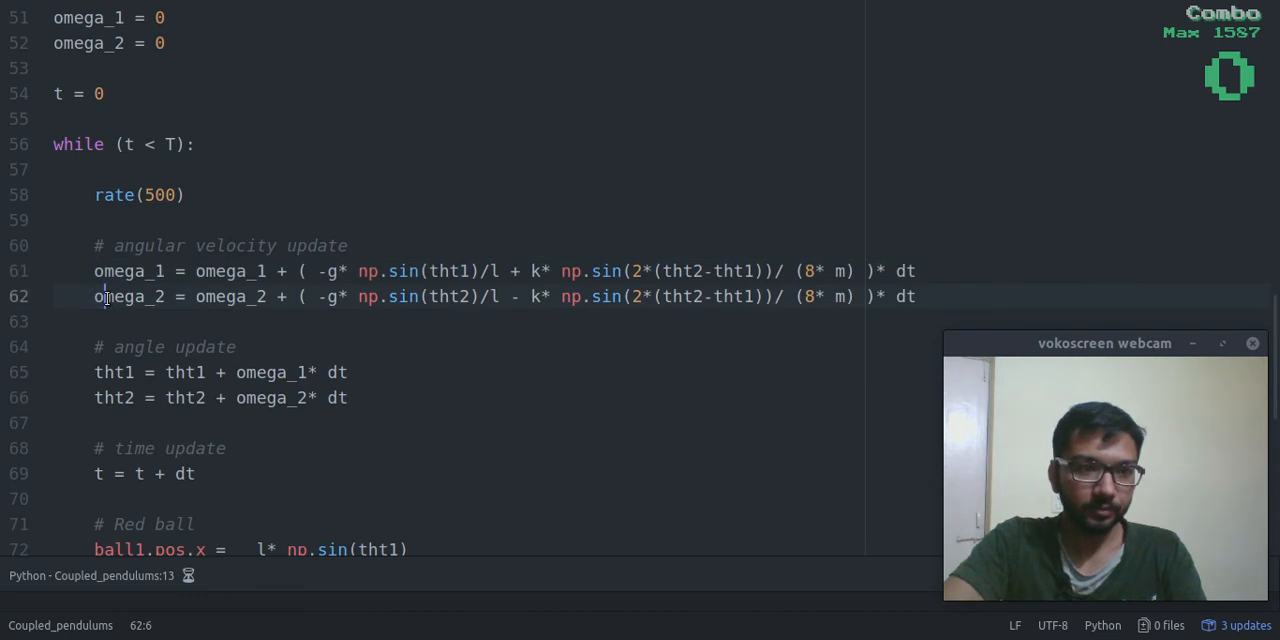
{"action": "scroll", "scroll_direction": "down", "scroll_amount": 3}
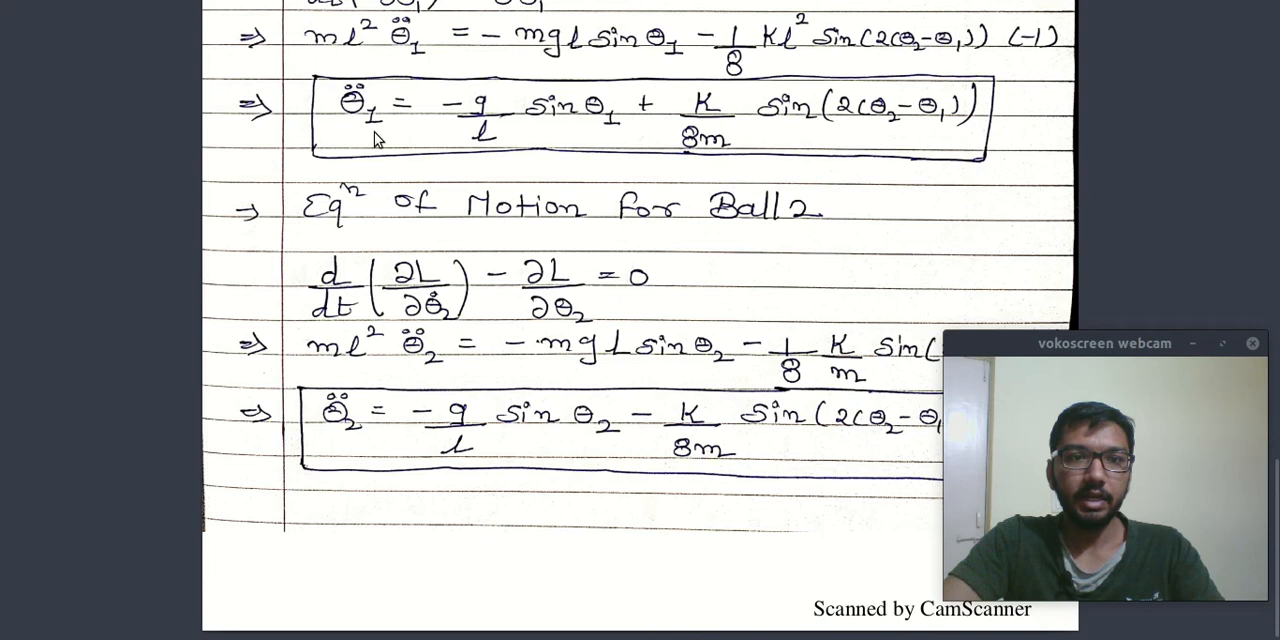
{"action": "mouse_move", "coordinate": [364, 136]}
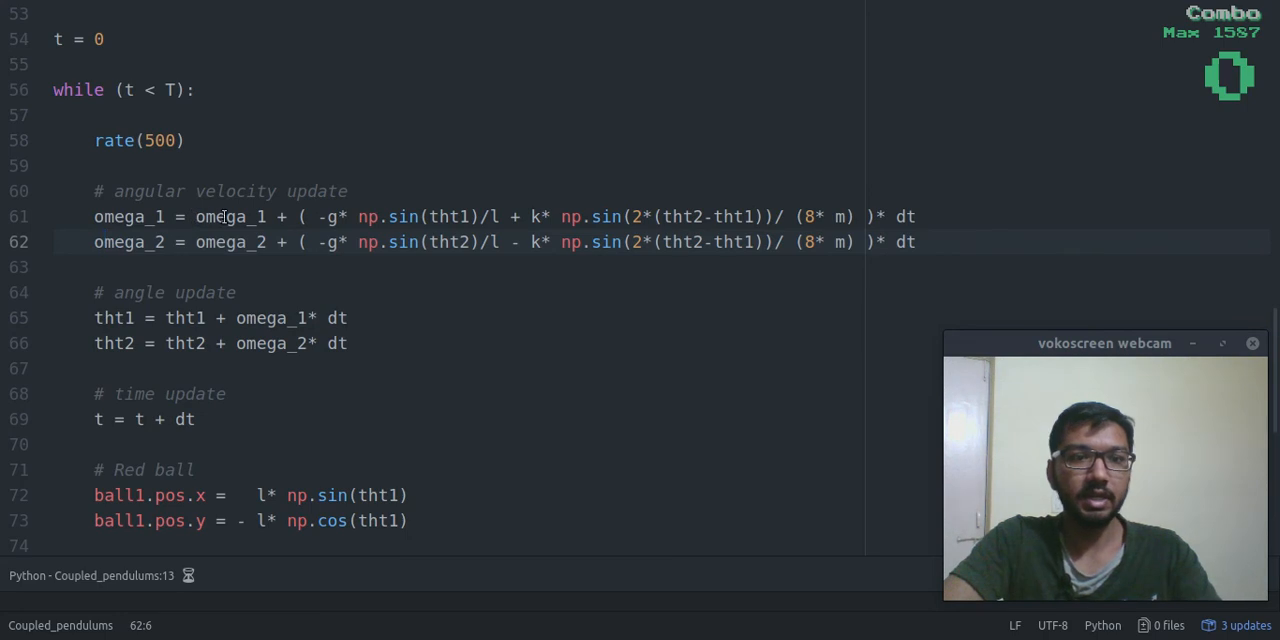
Step: Scroll through the loop body to the ball, rod, spring and phase_1/phase_2 plot updates (lines 92–93)
{"action": "left_click", "coordinate": [876, 216]}
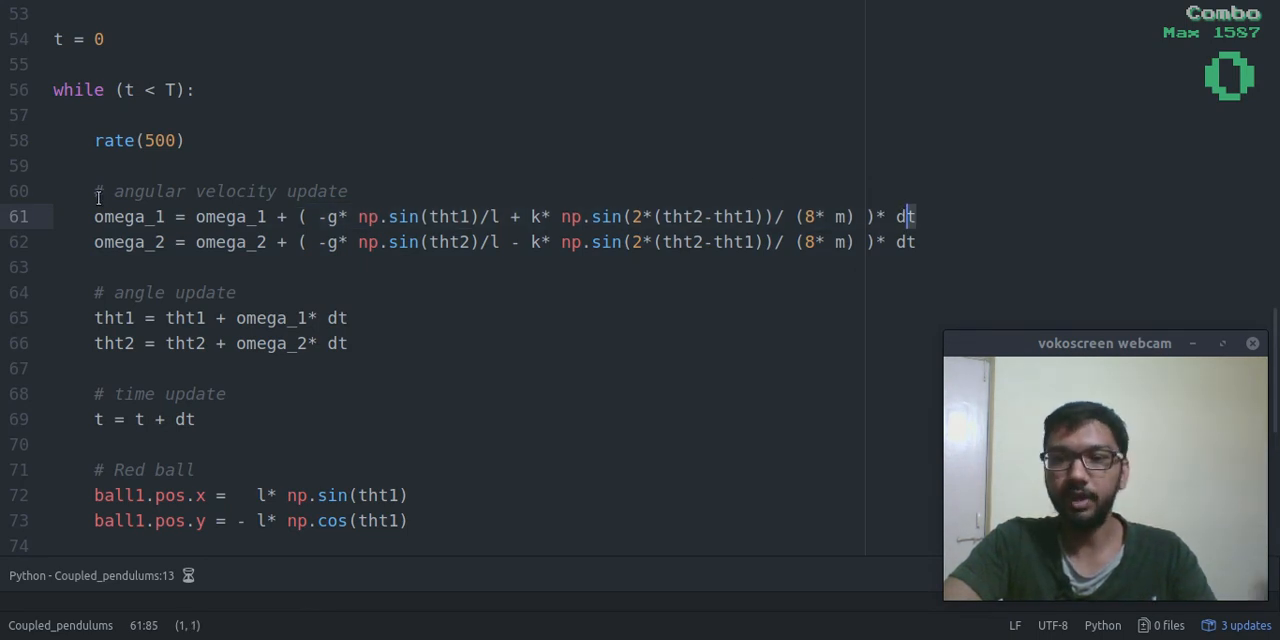
{"action": "scroll", "scroll_direction": "down", "scroll_amount": 3}
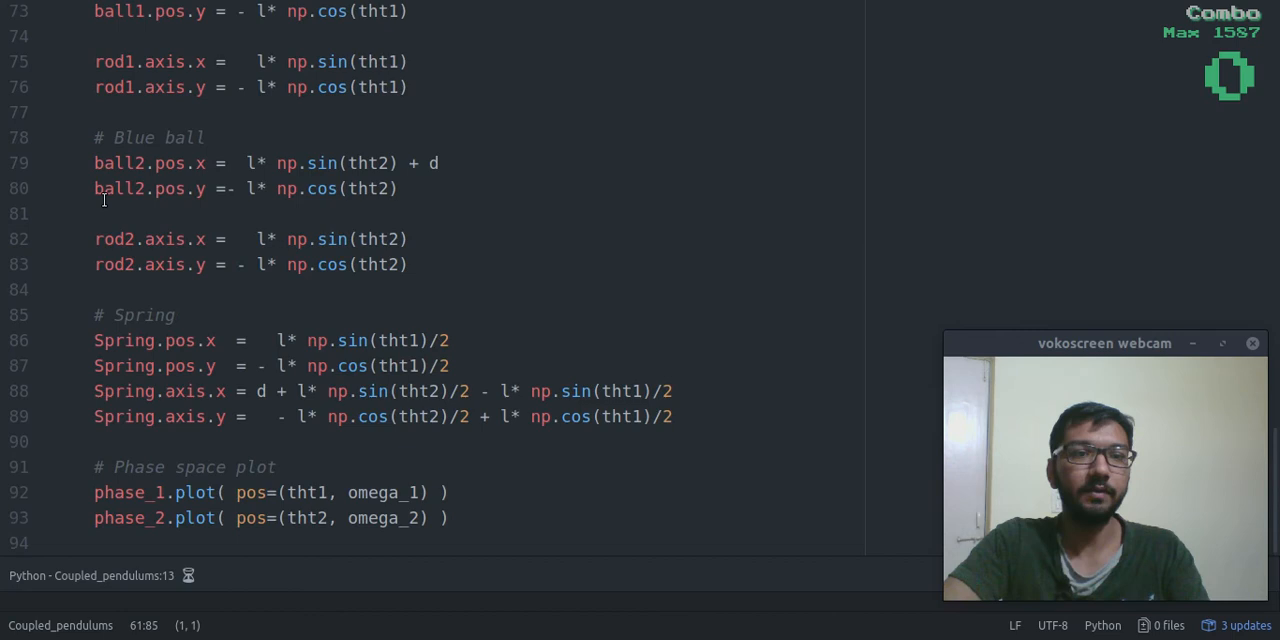
{"action": "scroll", "scroll_direction": "up", "scroll_amount": 3}
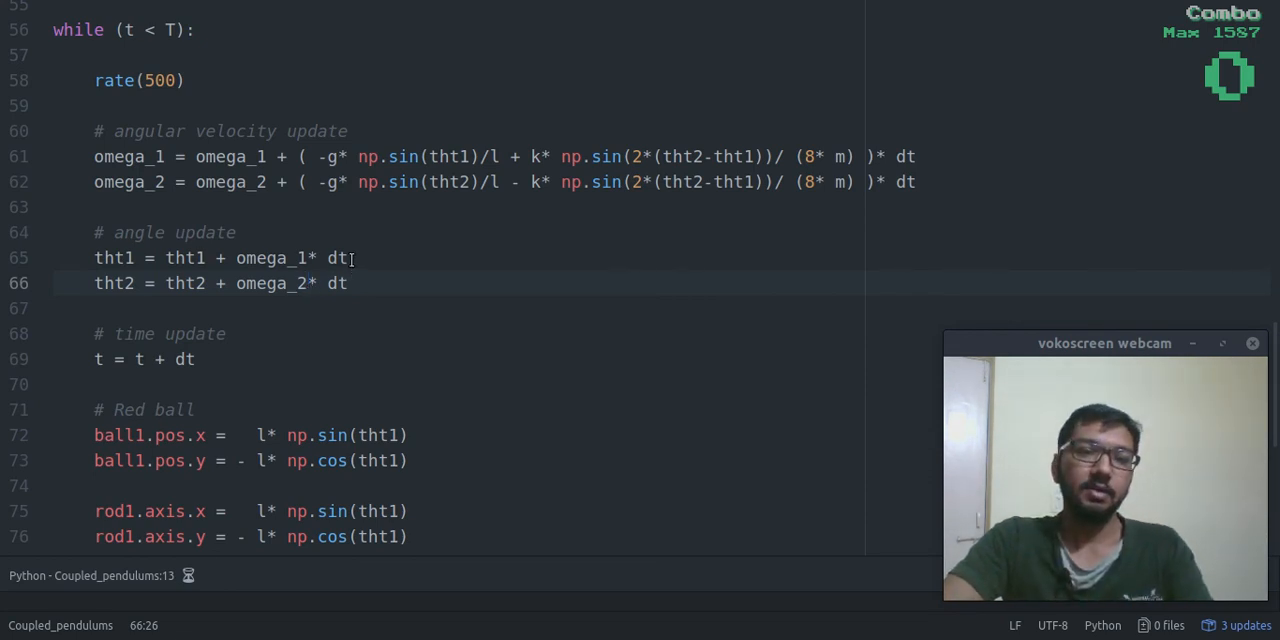
{"action": "left_click", "coordinate": [338, 258]}
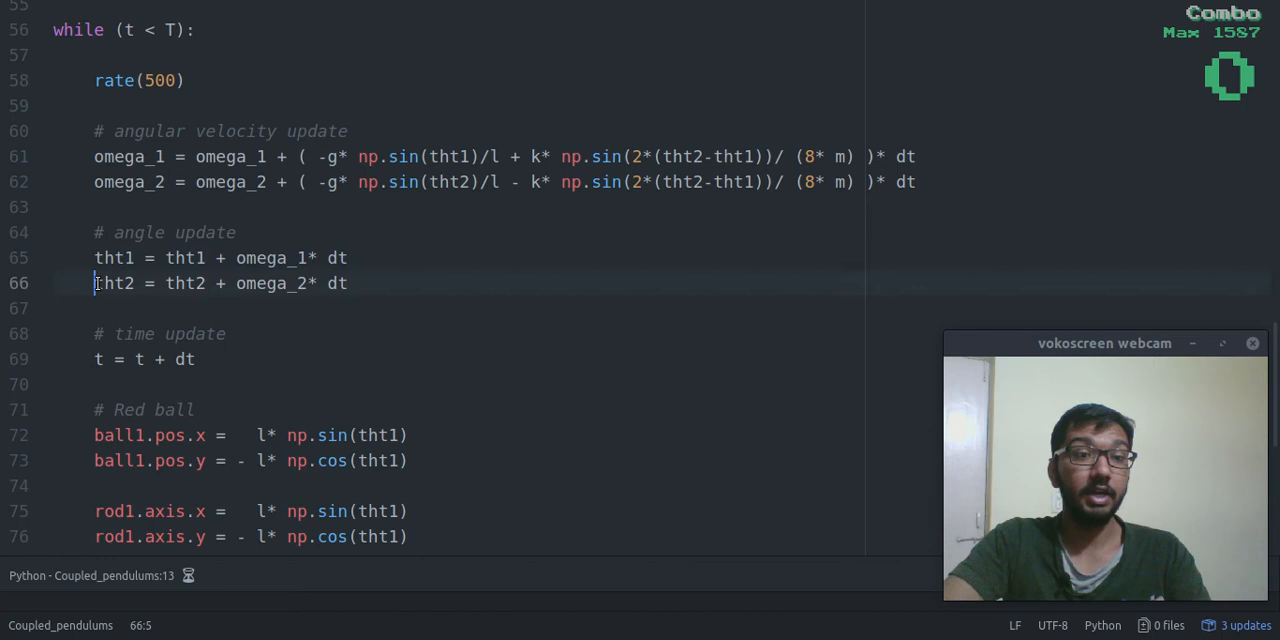
{"action": "scroll", "scroll_direction": "down", "scroll_amount": 3}
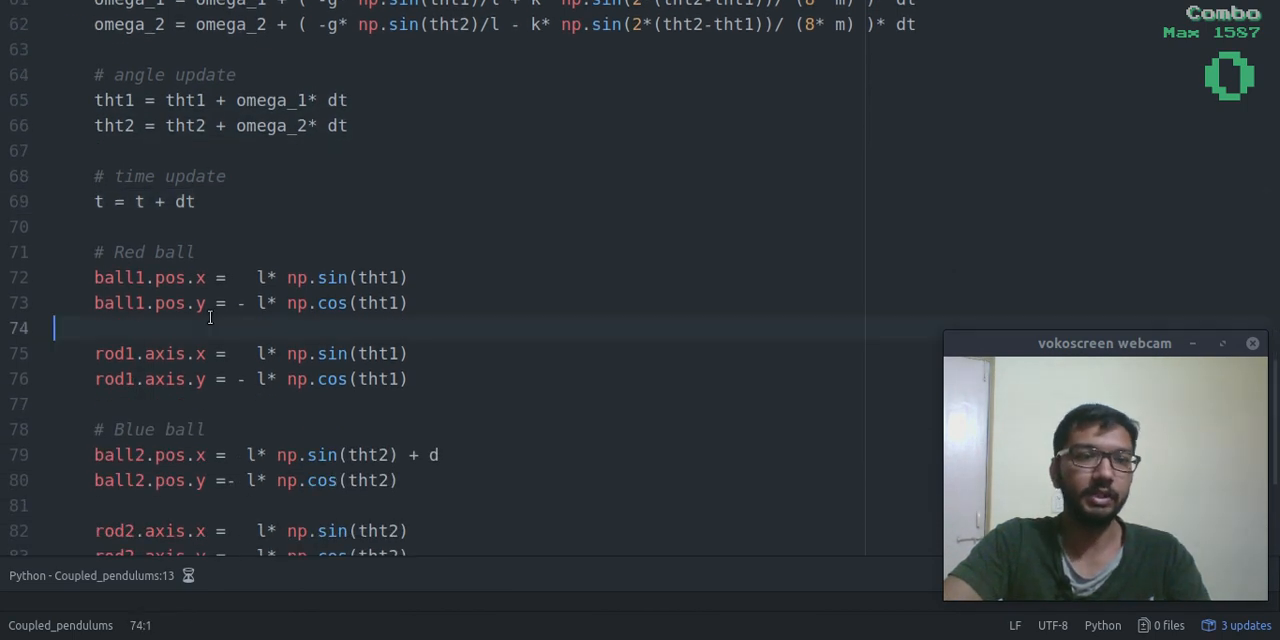
{"action": "scroll", "scroll_direction": "down", "scroll_amount": 3}
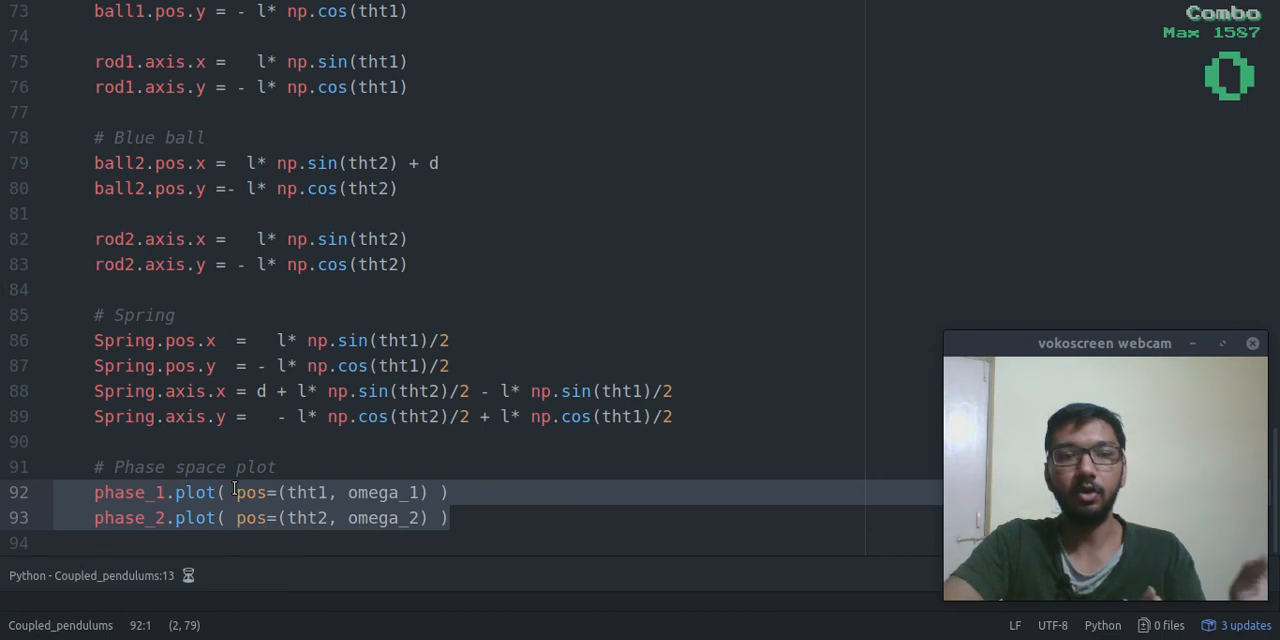
{"action": "mouse_move", "coordinate": [642, 484]}
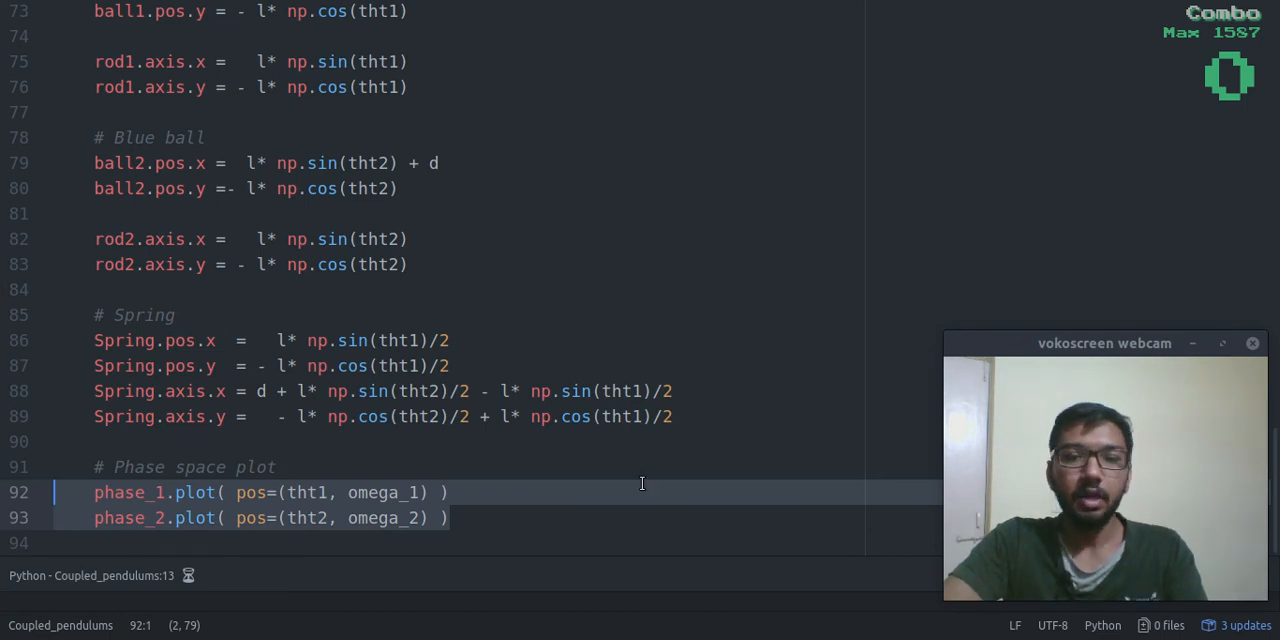
Step: Scroll back to the imports and physical constants at the top of the file
{"action": "scroll", "scroll_direction": "up", "scroll_amount": 3}
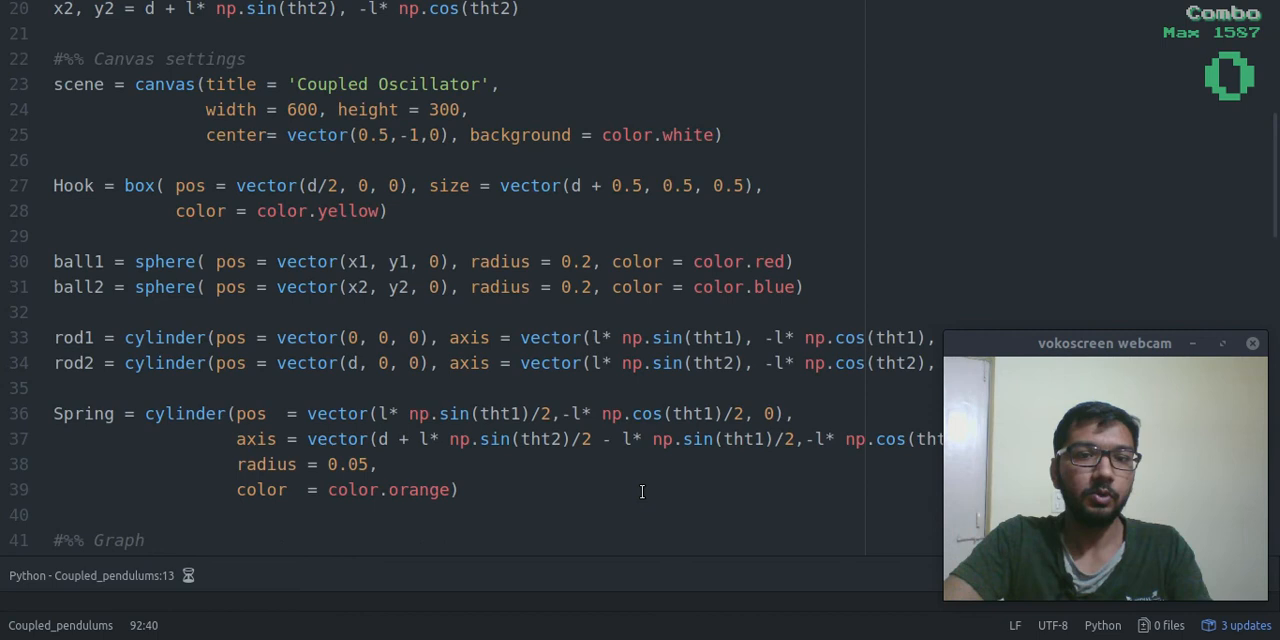
{"action": "scroll", "scroll_direction": "up", "scroll_amount": 3}
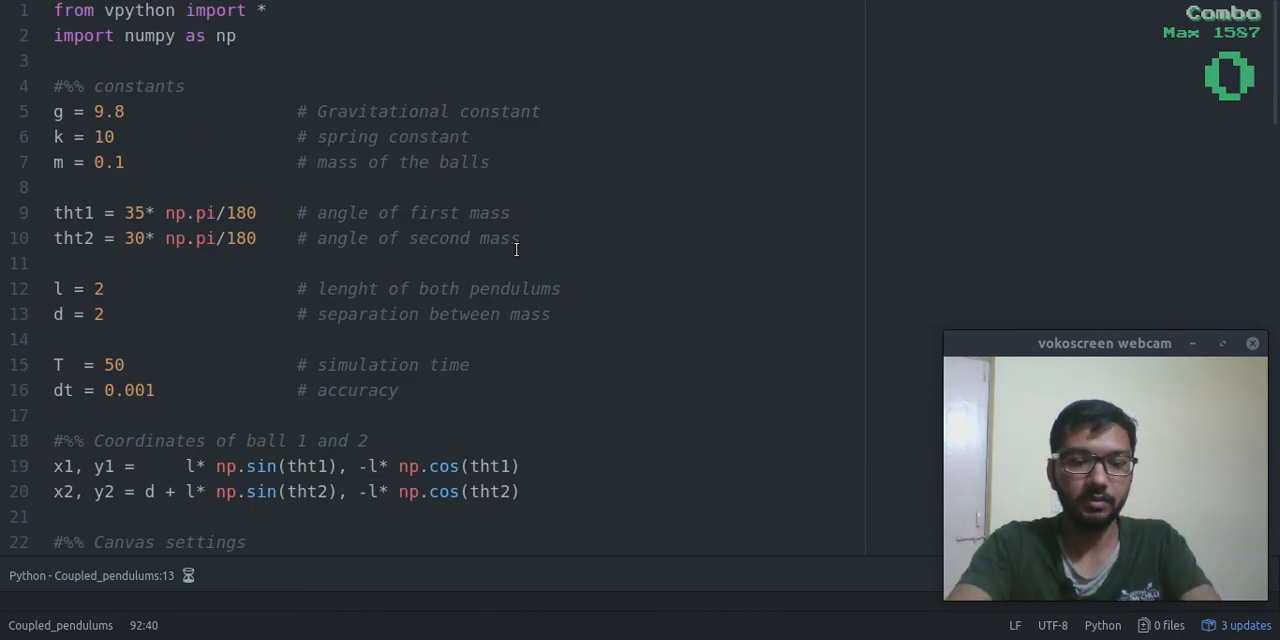